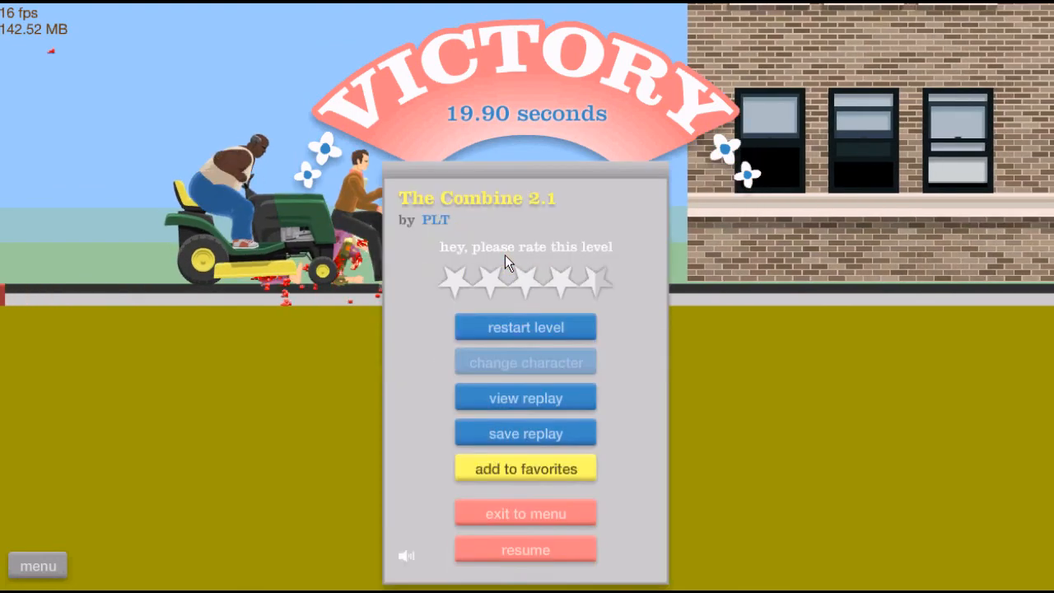
mouse_move(502, 263)
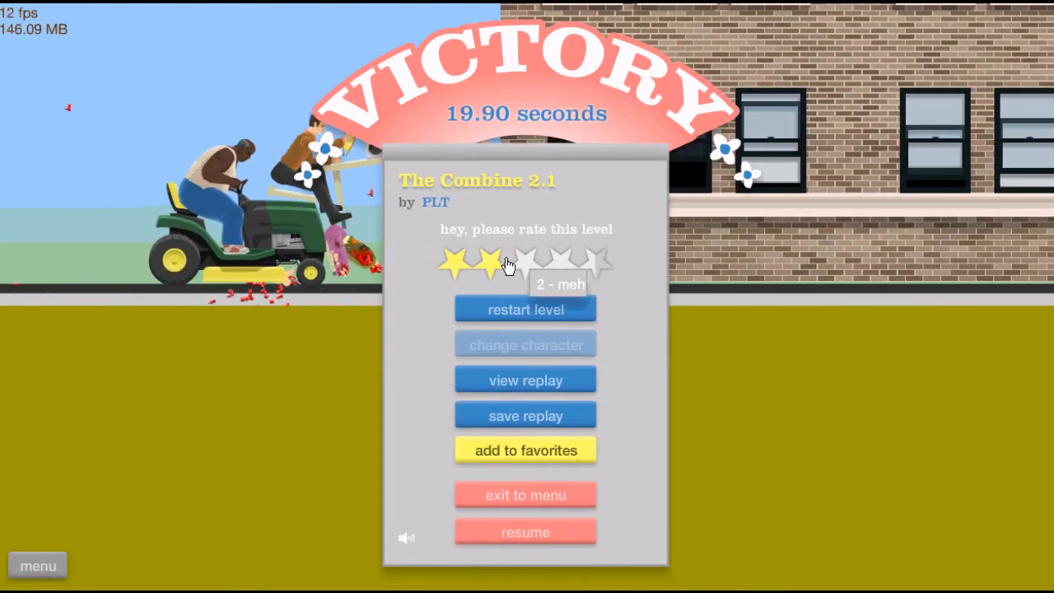